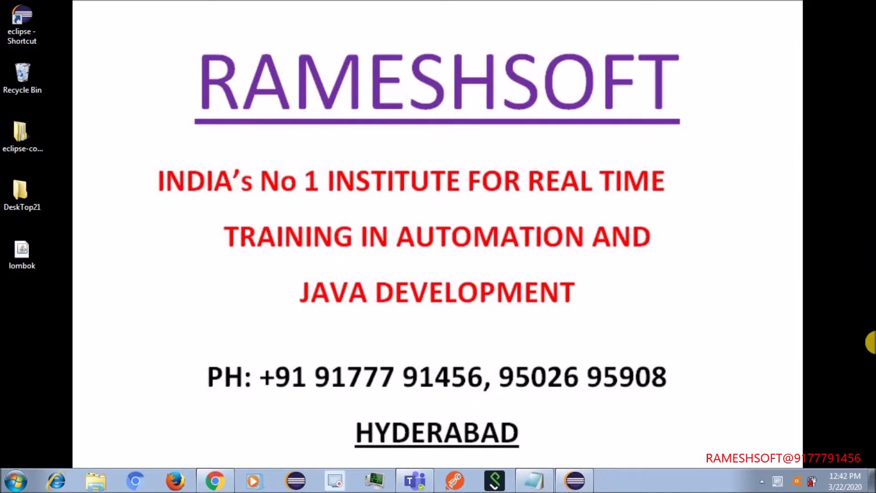
mouse_move(534, 479)
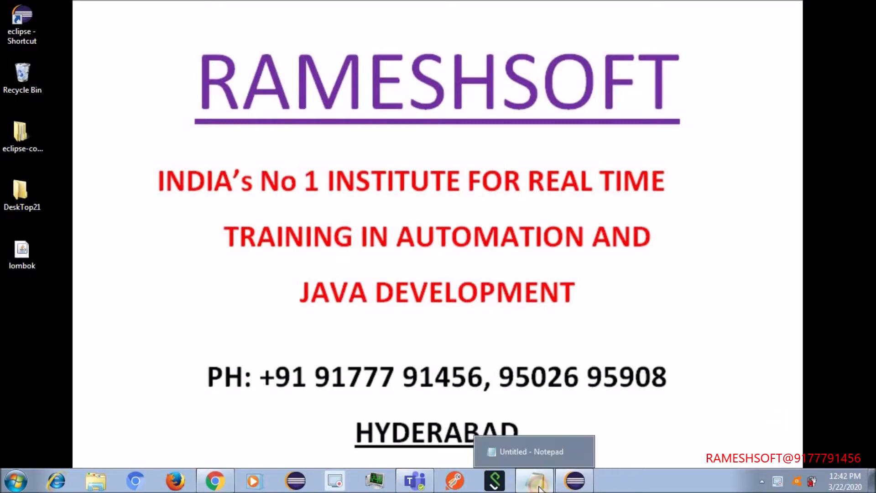
Step: Bring the Eclipse window showing InstituteInfoOne.java to the front
left_click(533, 480)
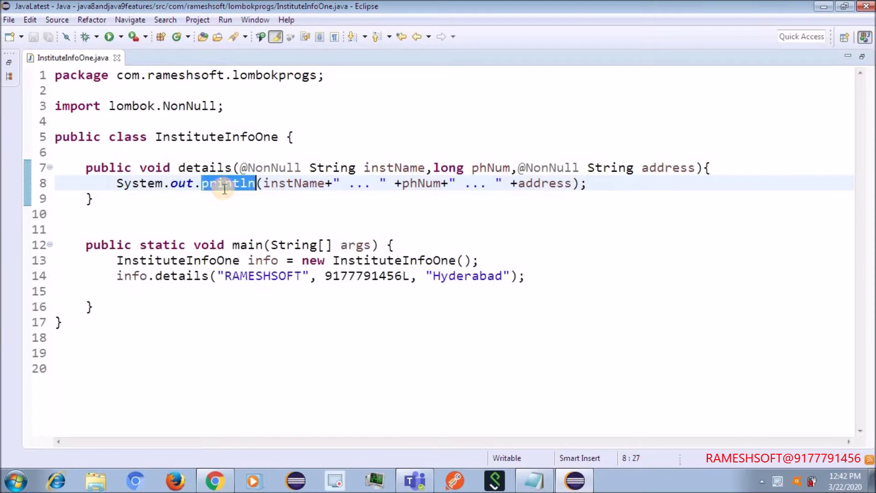
mouse_move(227, 183)
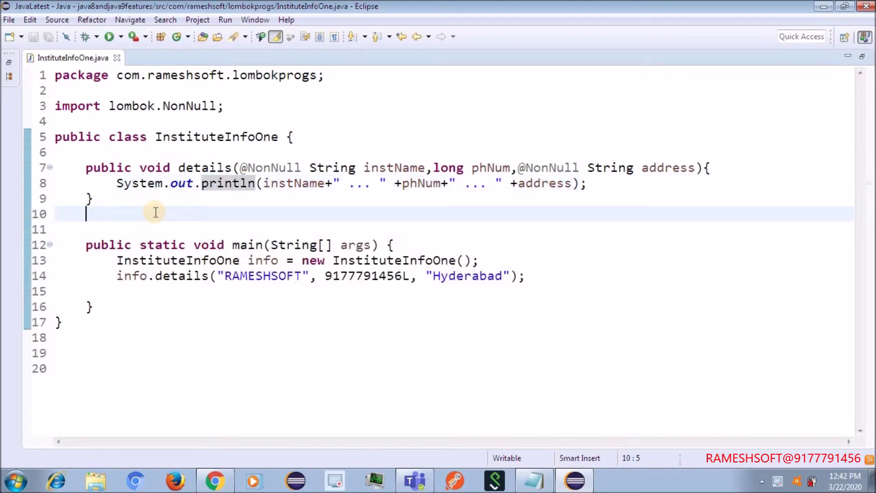
Step: Type Logger on a new line in main and import org.apache.log4j.Logger
left_click(260, 291)
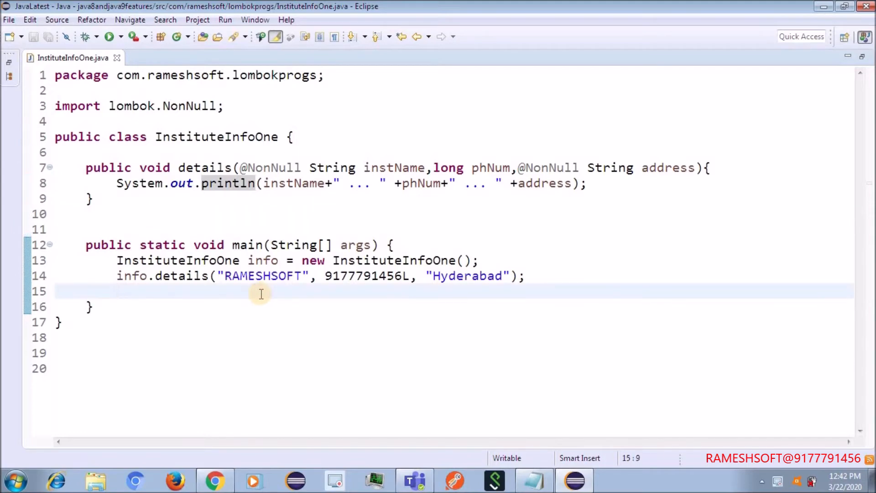
type("Logger")
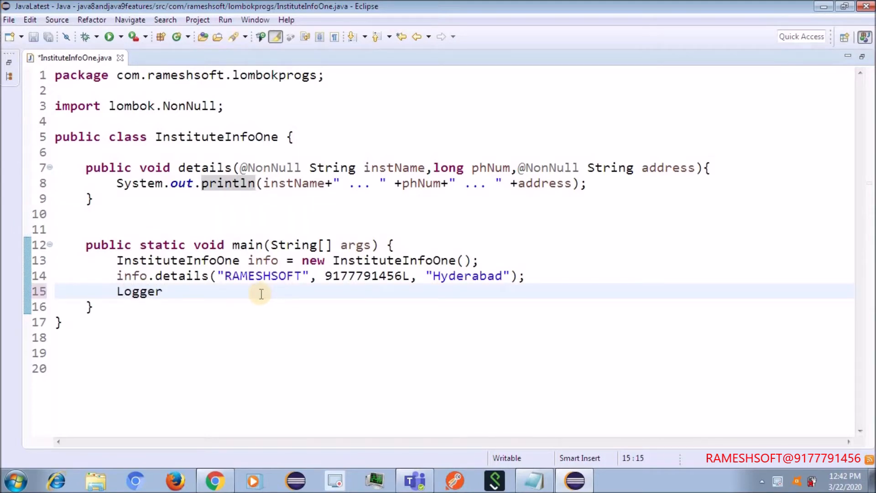
key("ctrl+space")
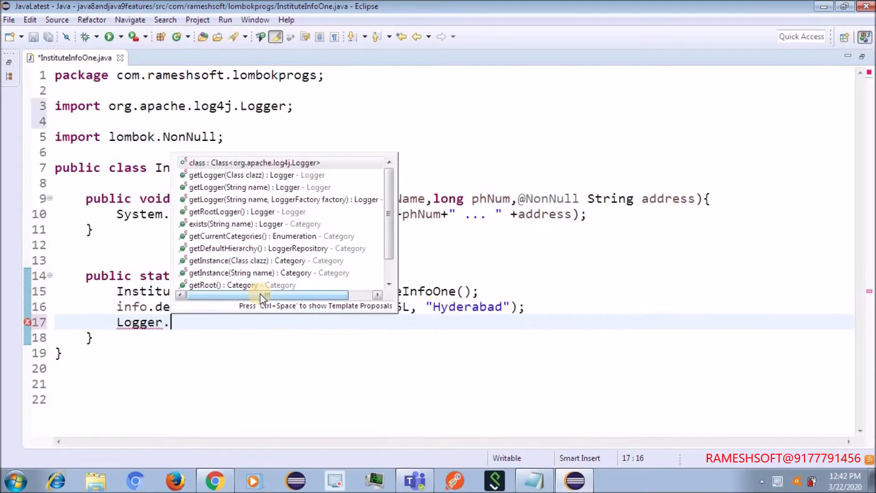
Step: Write a Logger getLogger(InstituteInfoOne.class) line, then remove it again
type("getl")
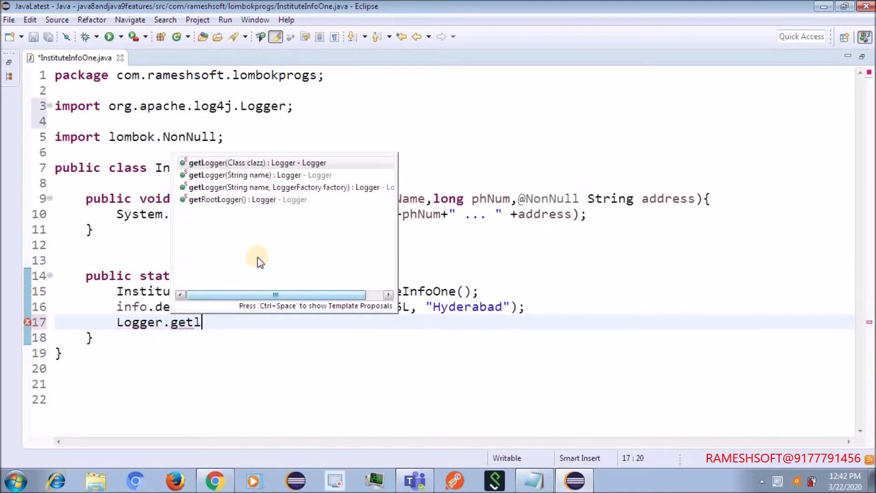
left_click(258, 162)
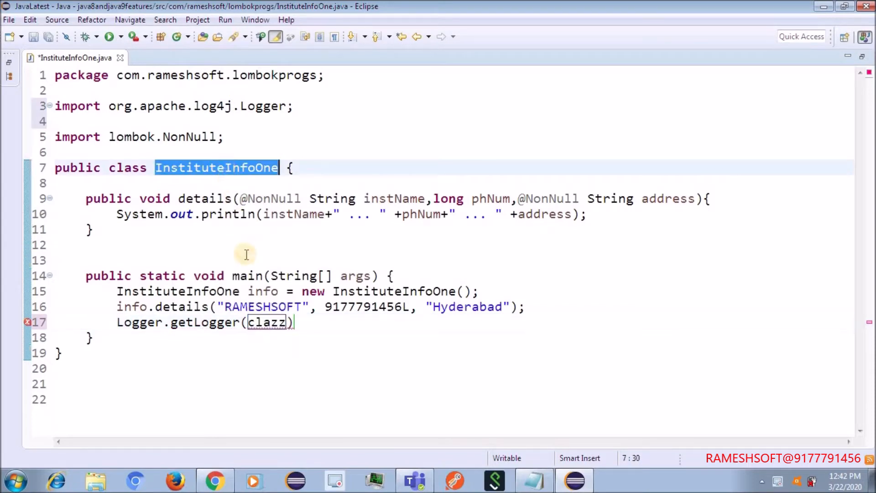
type("InstituteInfoOne")
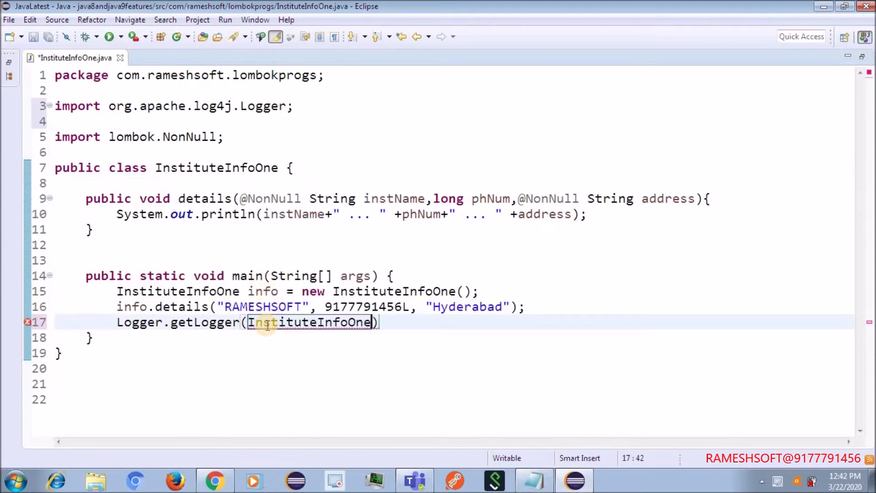
type(".class")
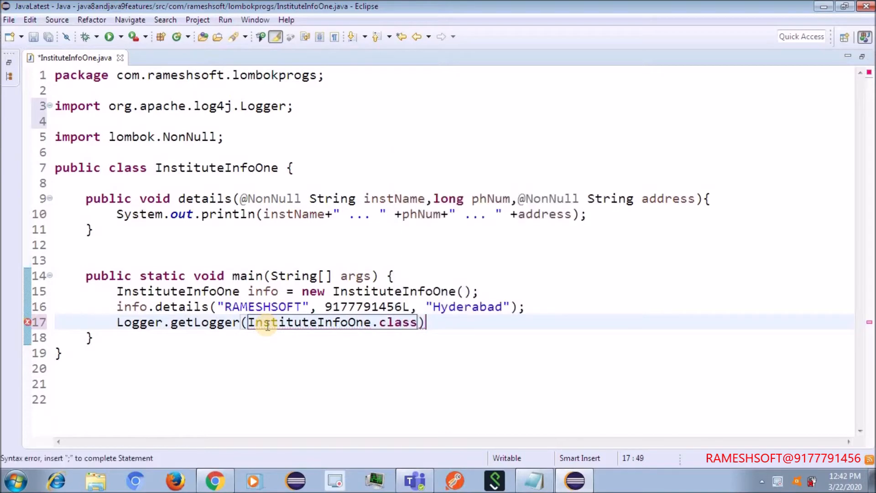
type(";")
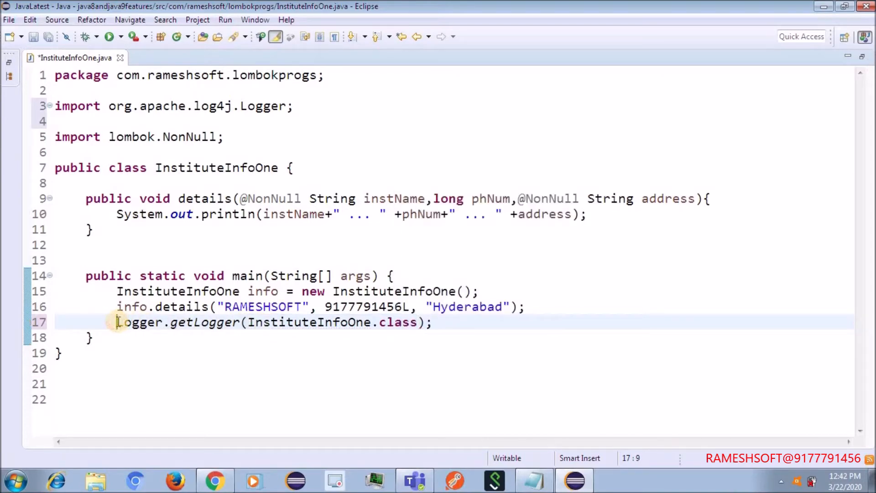
type("Logger logger =")
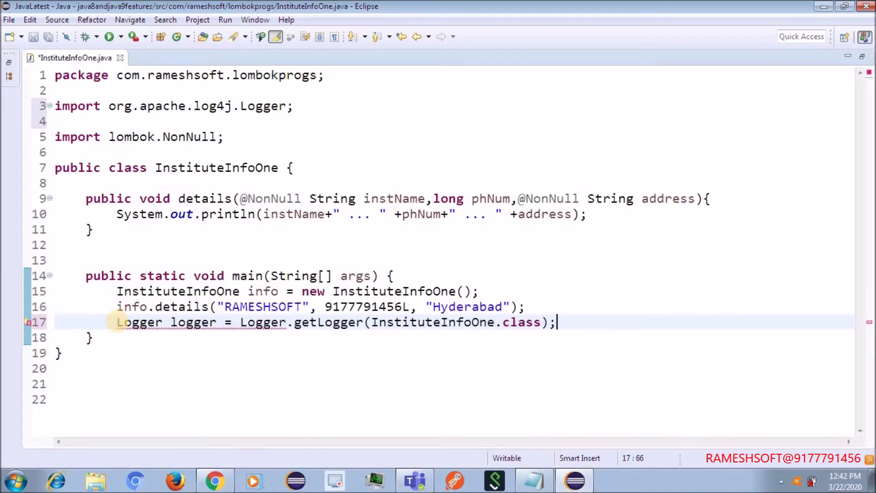
key("Return")
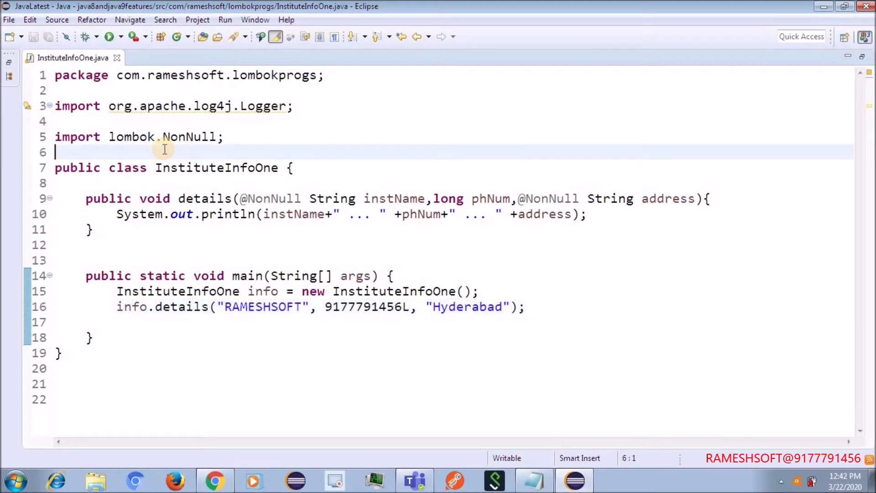
type("@")
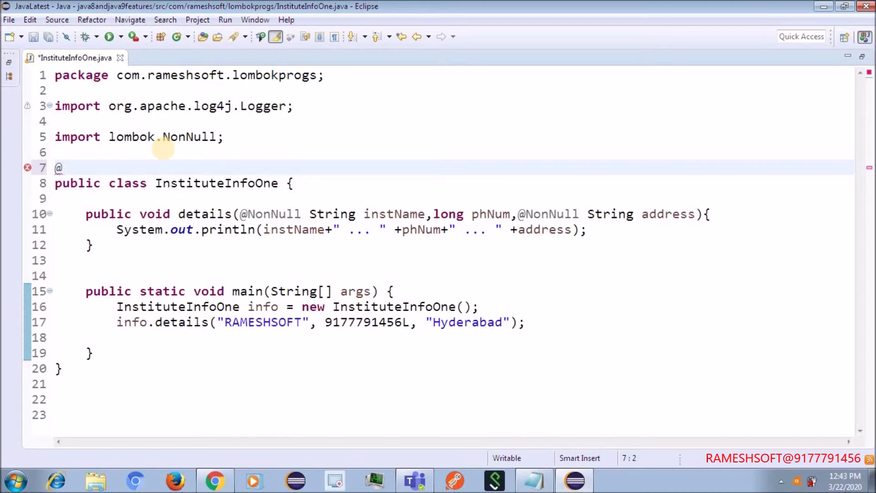
type("log")
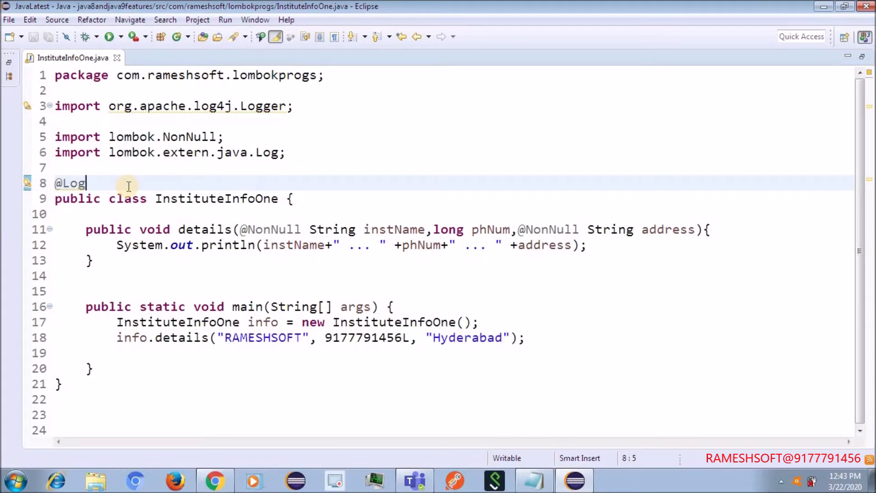
mouse_move(72, 183)
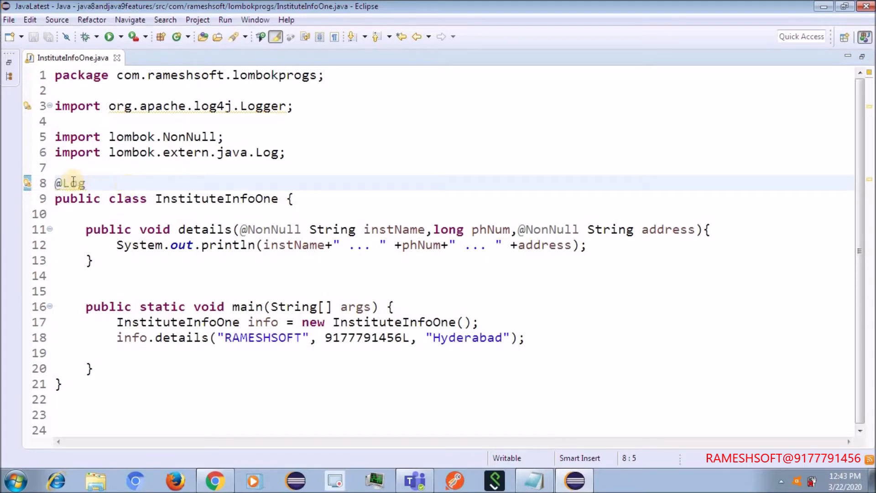
double_click(216, 199)
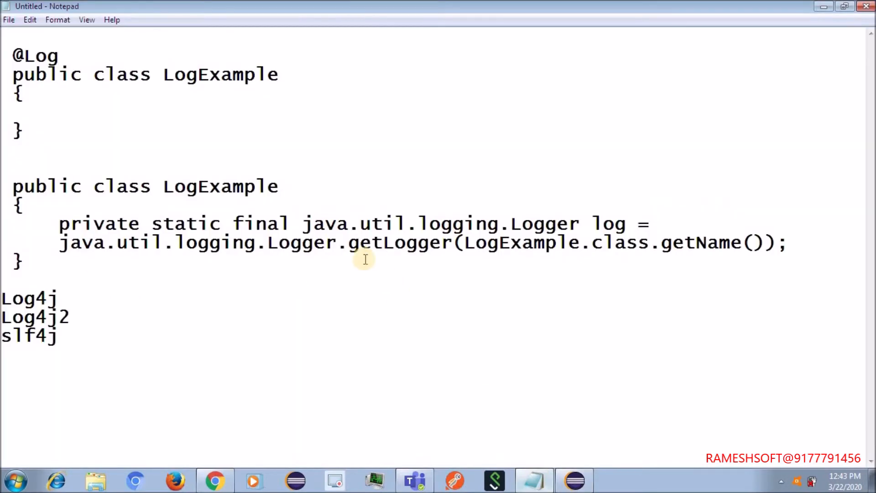
mouse_move(179, 81)
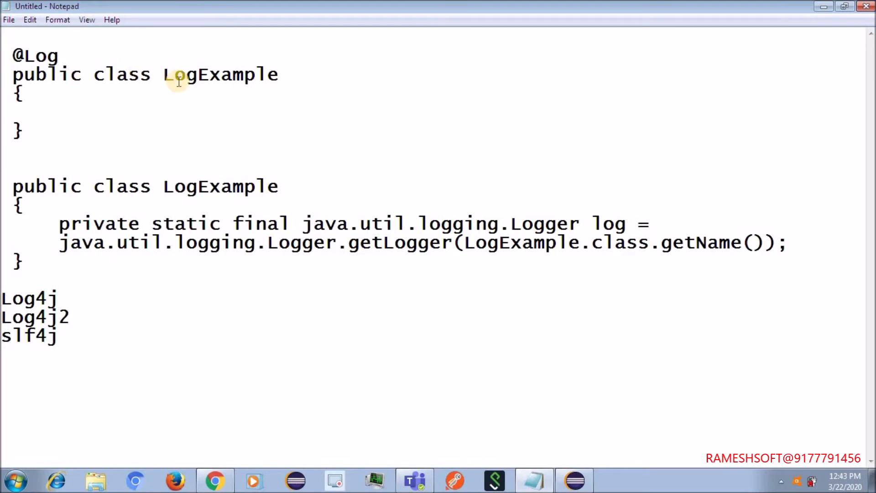
double_click(221, 74)
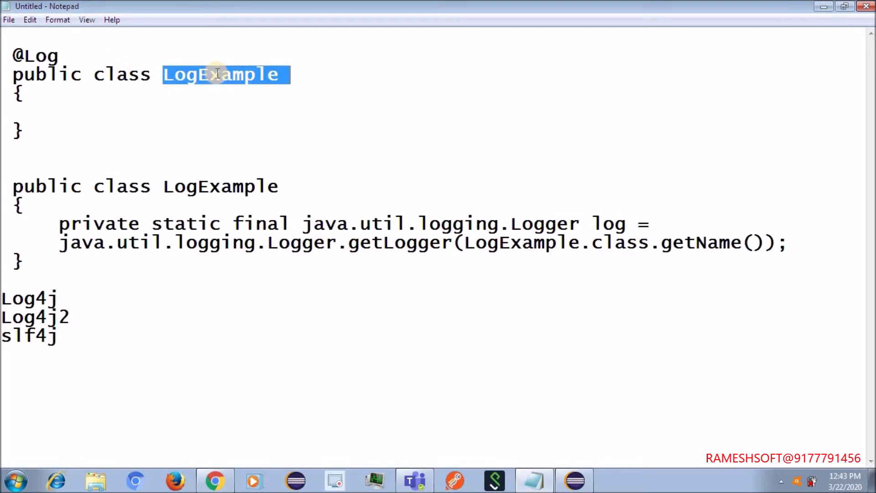
mouse_move(36, 56)
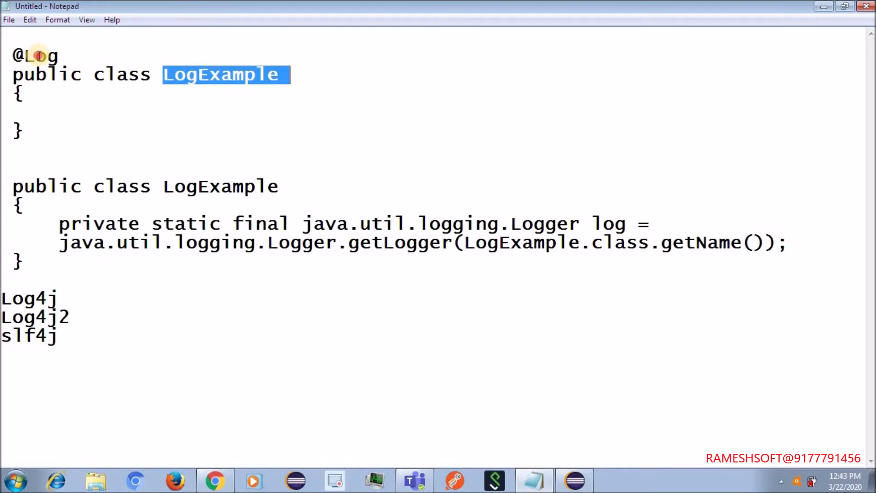
double_click(35, 55)
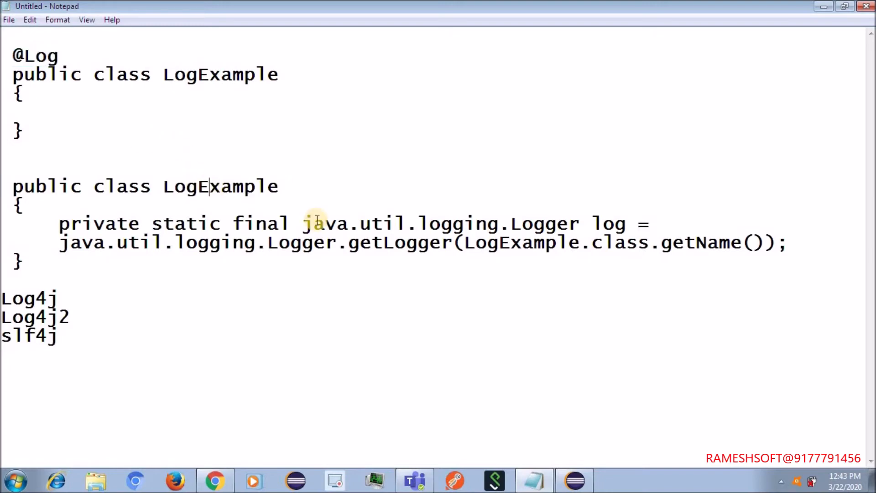
mouse_move(400, 242)
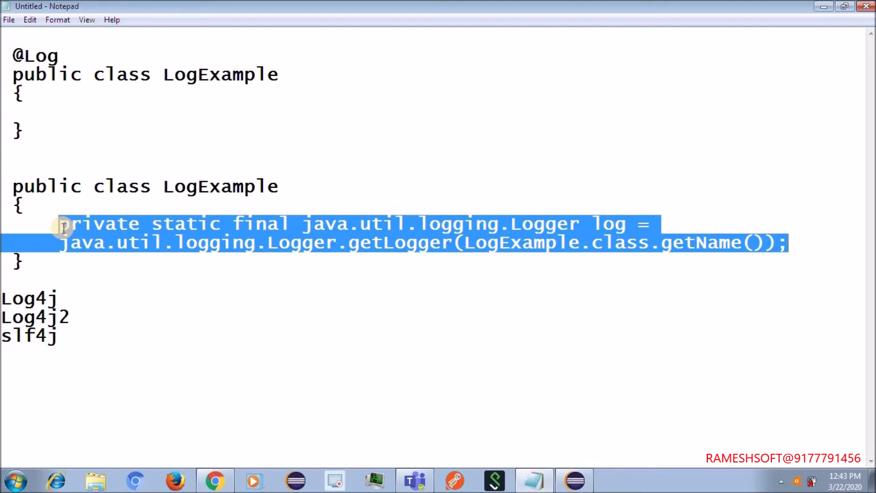
left_click(607, 224)
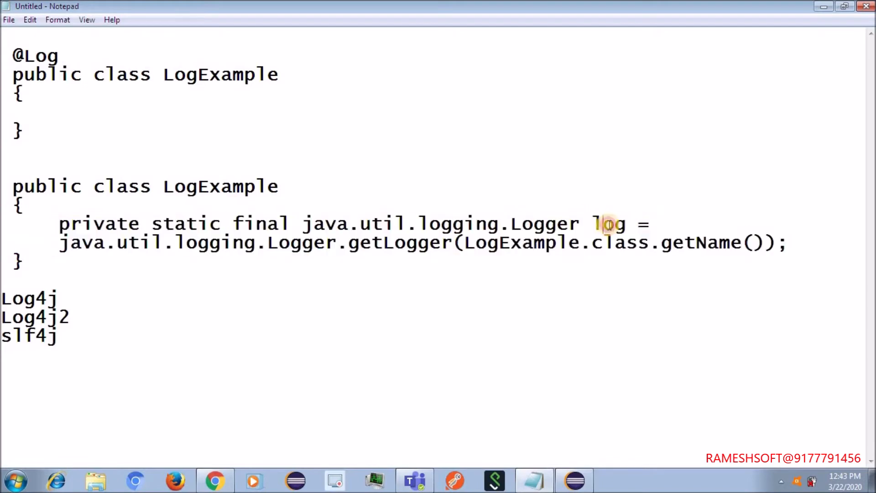
double_click(609, 224)
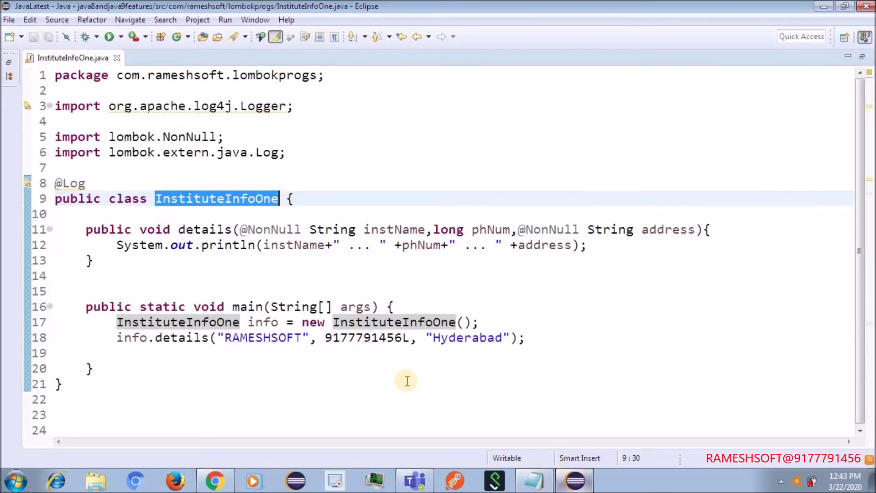
mouse_move(381, 351)
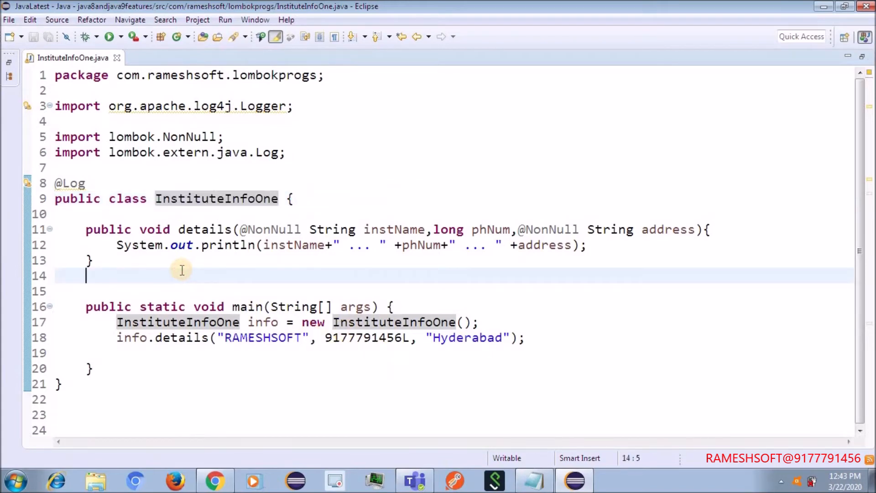
Step: Add log.info(instName+" ... " +phNum+" ... " +address) below the println in details()
left_click(587, 244)
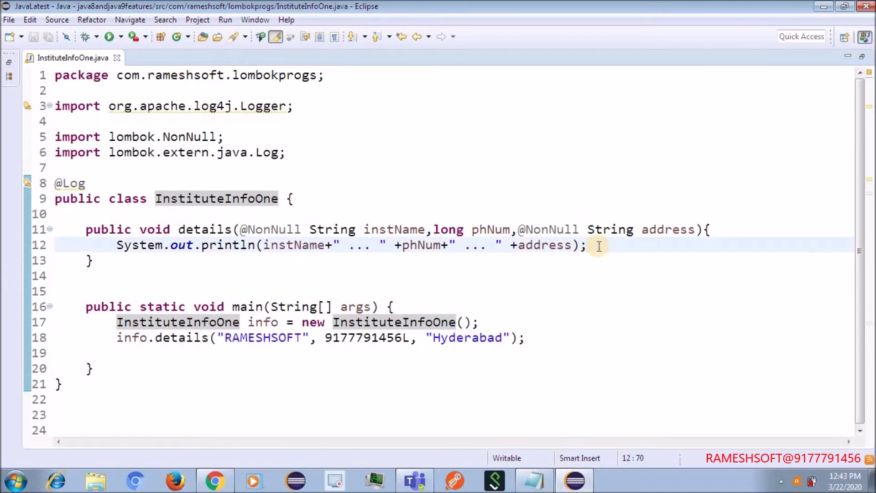
type("log")
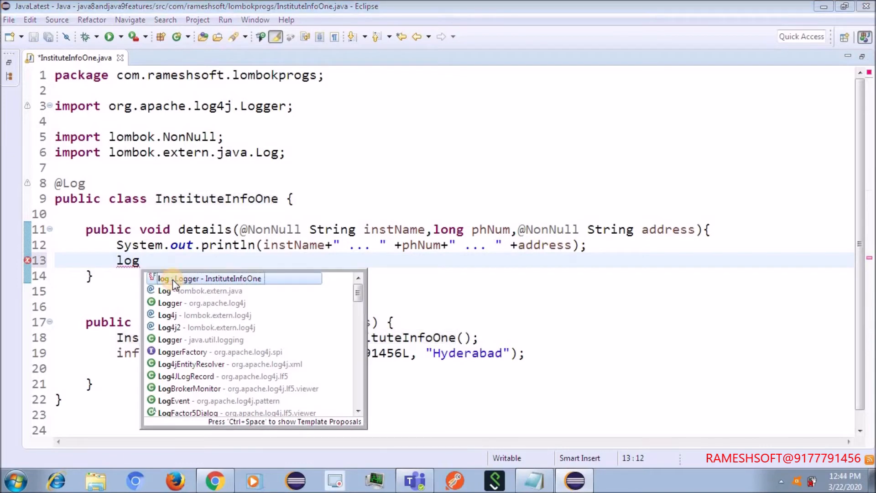
type(".info(msg);")
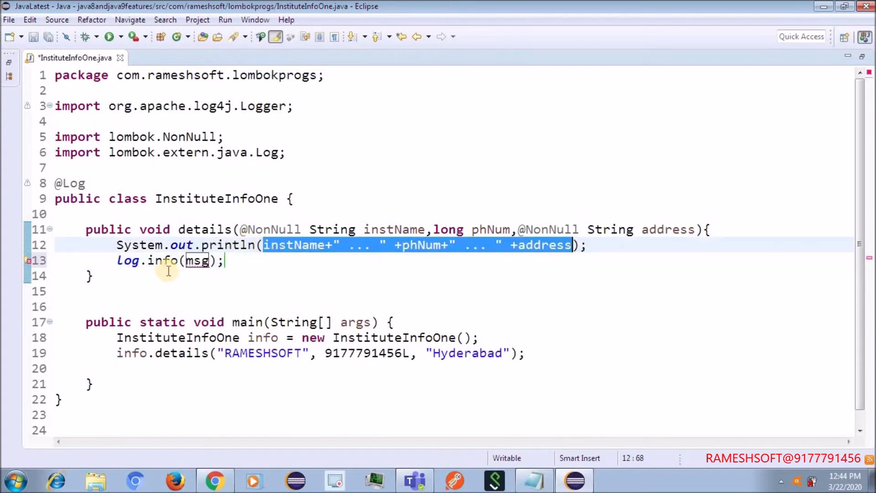
type("instName+\" ... \" +phNum+\" ... \" +address")
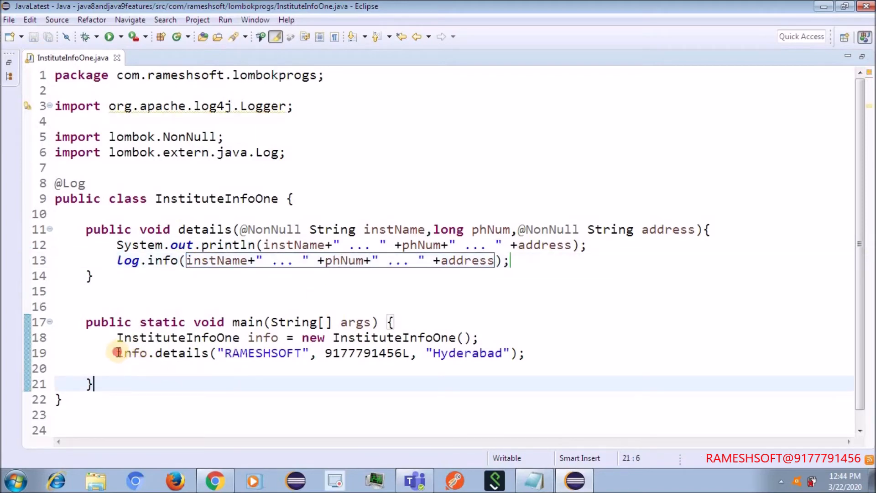
left_click(119, 353)
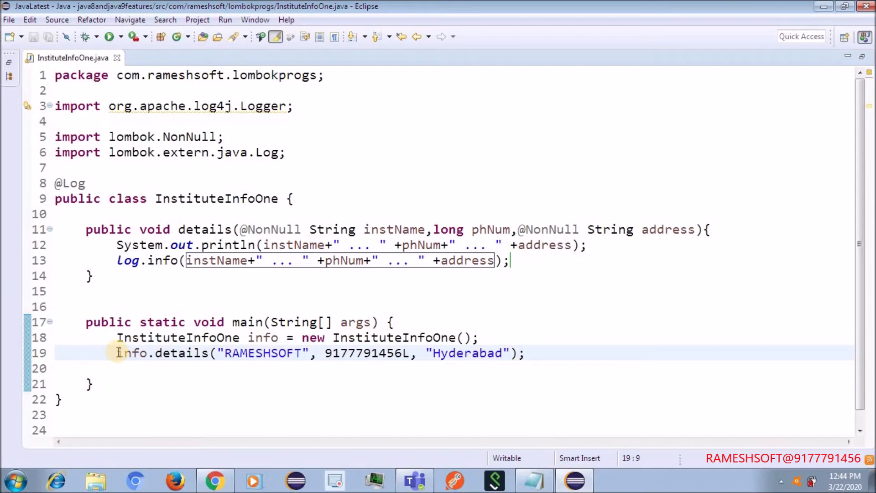
left_click(271, 399)
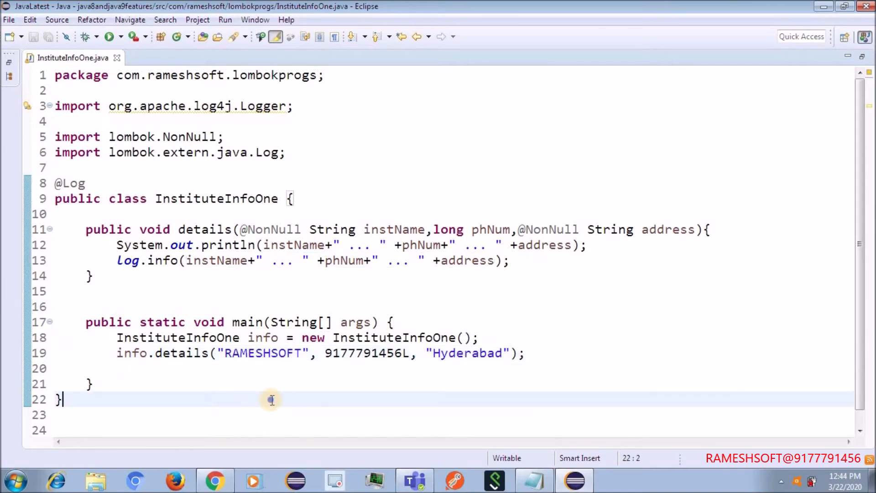
Step: Run InstituteInfoOne as a Java application
right_click(272, 400)
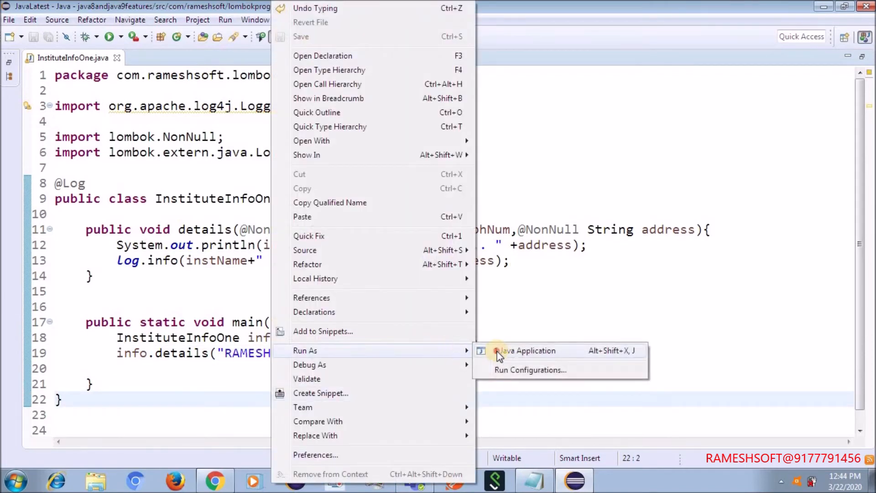
left_click(525, 350)
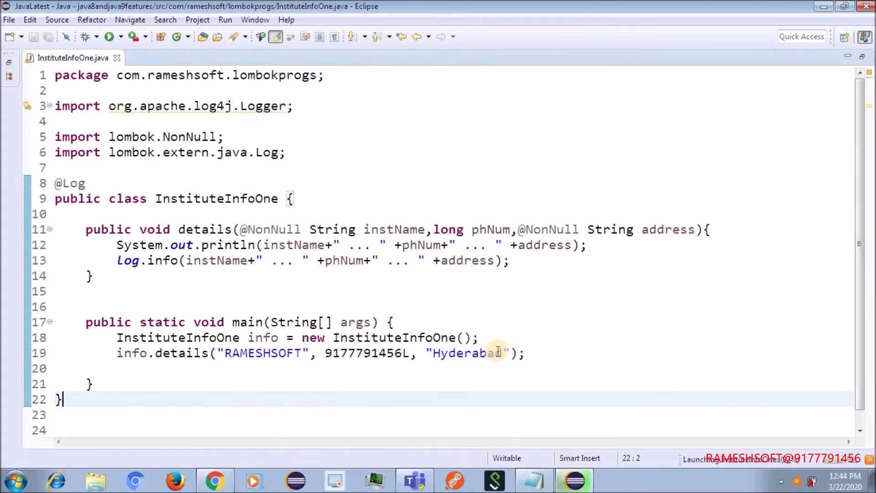
left_click(110, 36)
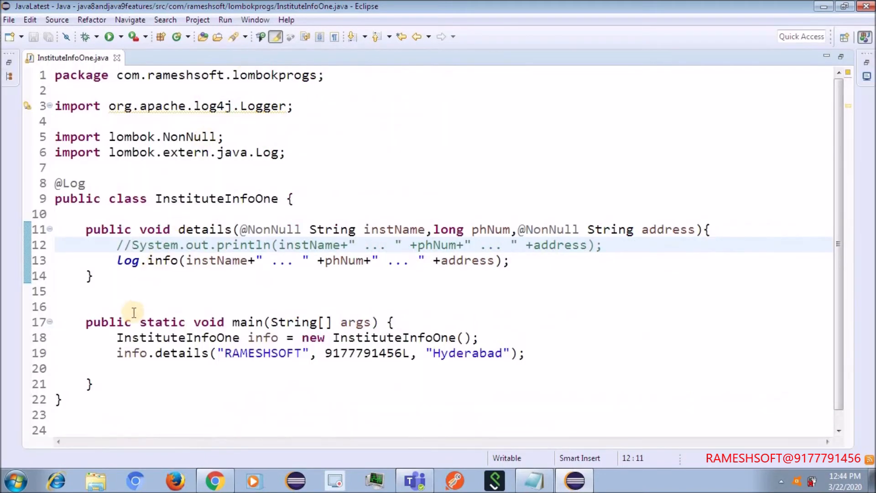
Step: Rerun InstituteInfoOne as a Java application with the println commented out
right_click(117, 368)
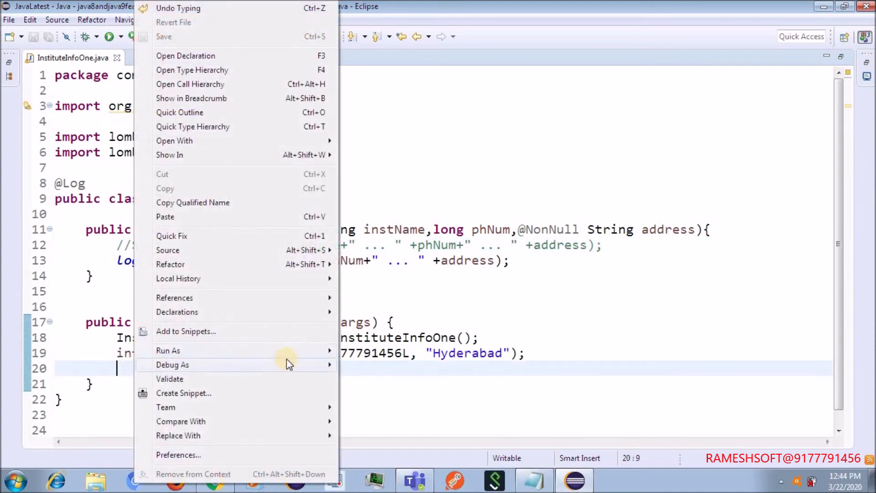
left_click(168, 351)
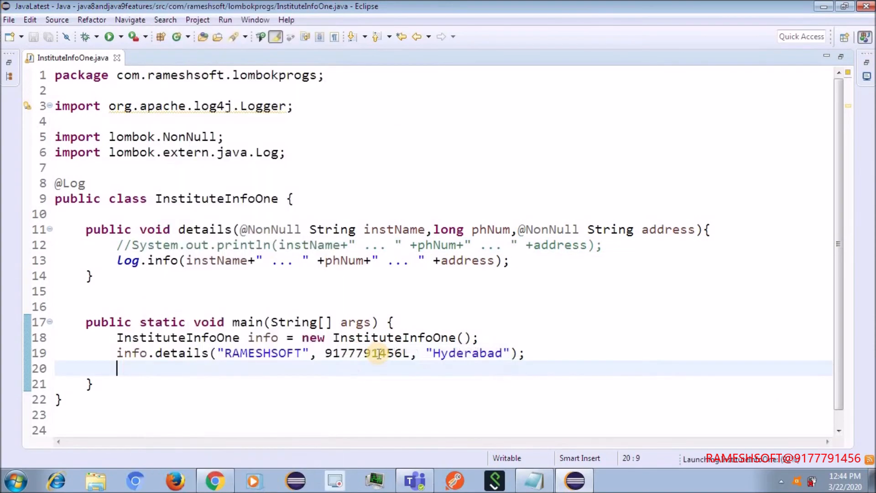
left_click(109, 36)
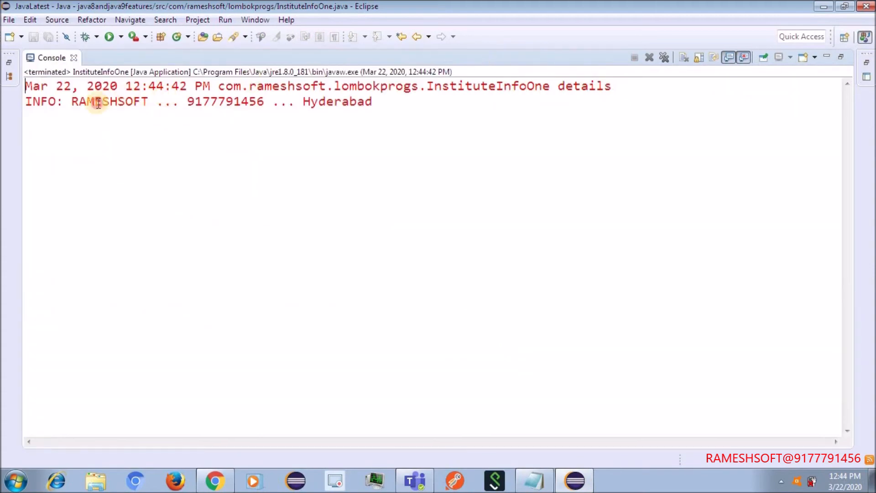
double_click(224, 101)
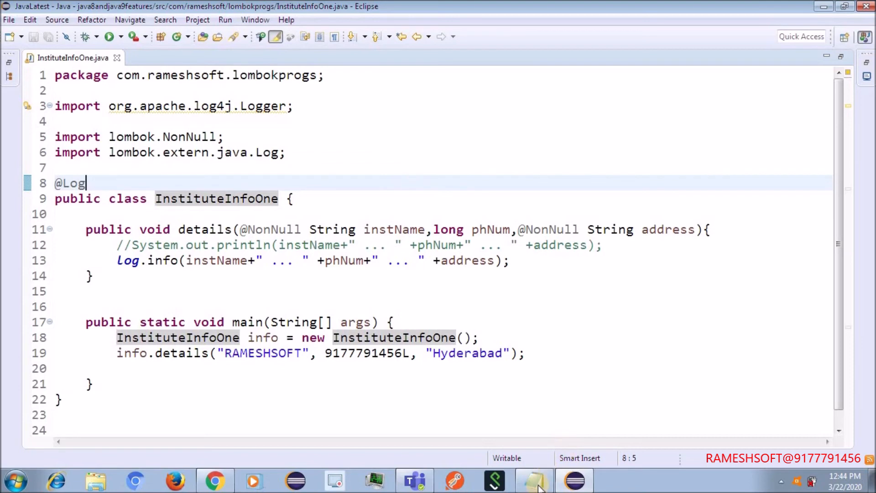
Step: Switch to the Notepad notes and highlight 'static' in the java.util.logging Logger declaration
left_click(534, 481)
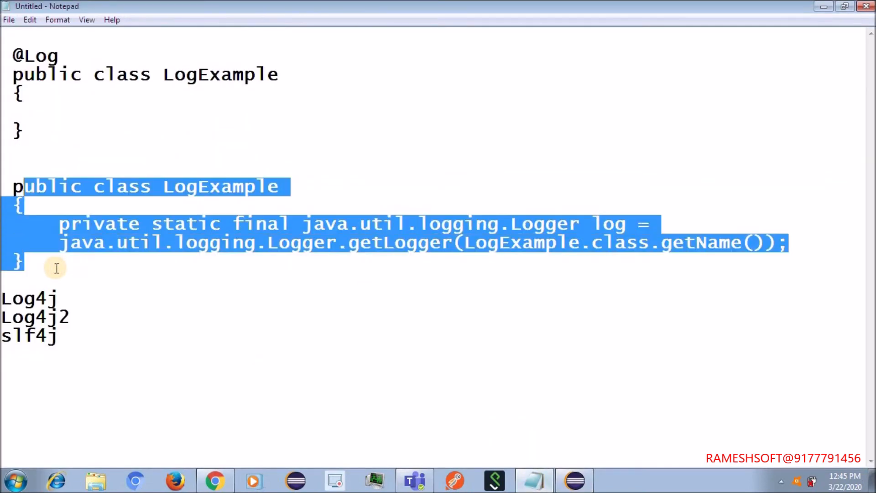
double_click(187, 224)
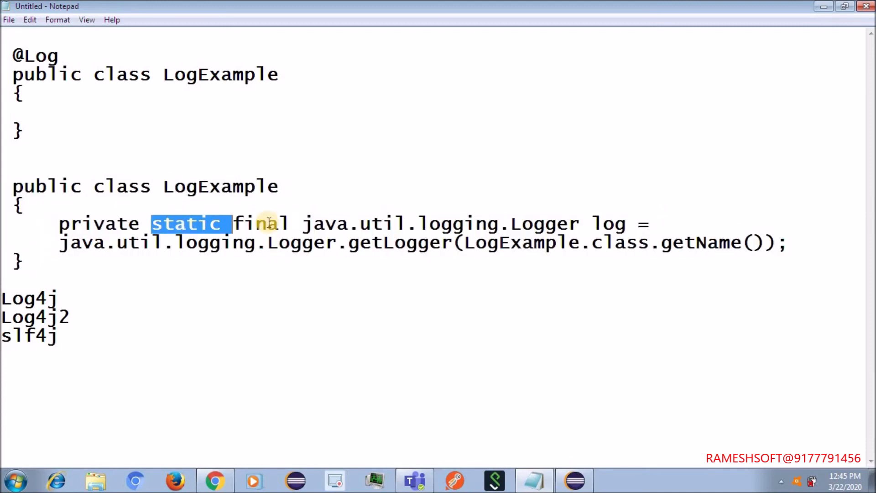
left_click(257, 224)
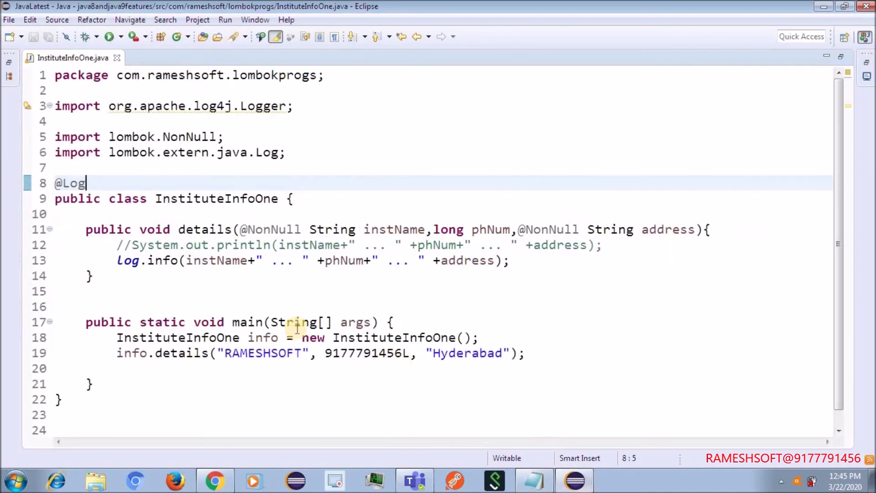
Step: Type and remove 'lo' at the end of the log.info line, then save InstituteInfoOne.java
left_click(509, 260)
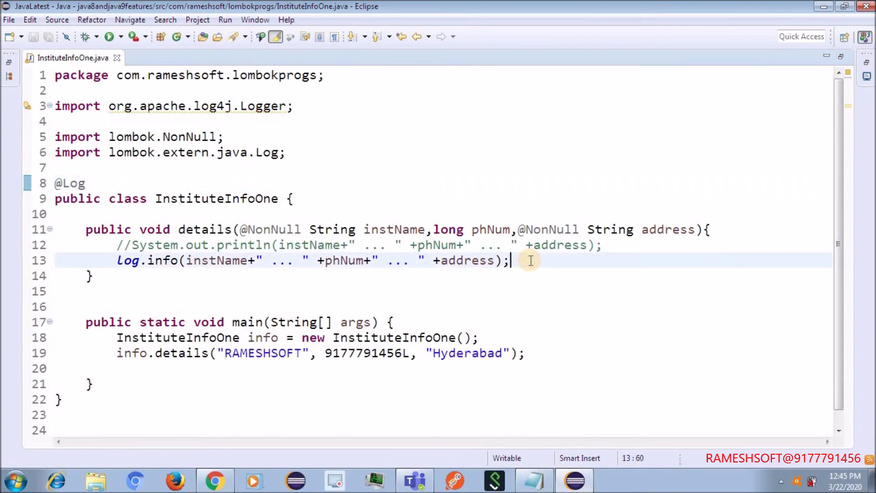
type("lo")
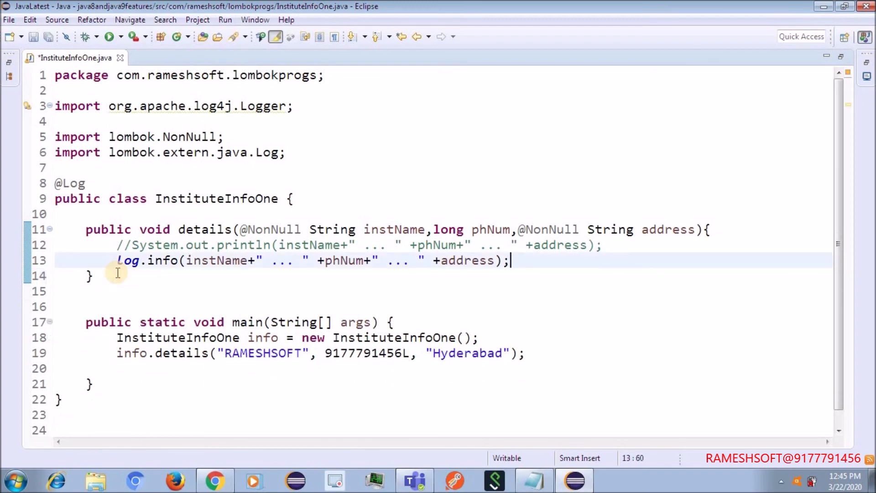
key("ctrl+s")
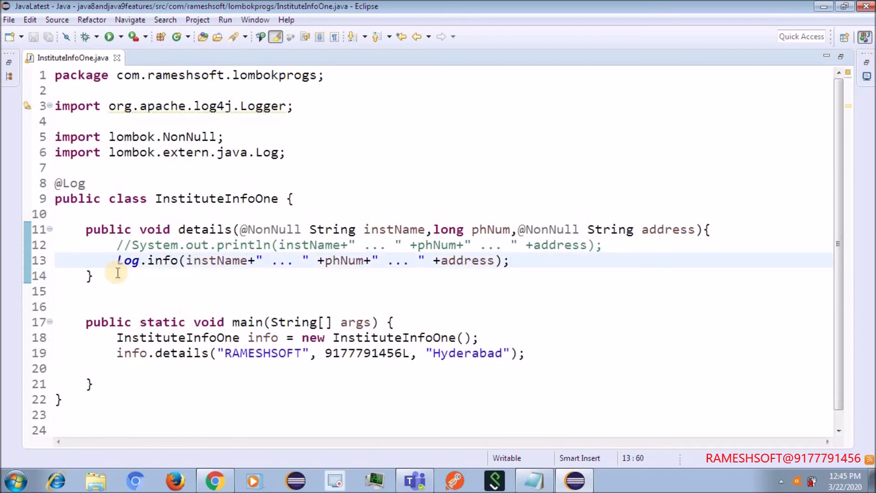
left_click(508, 261)
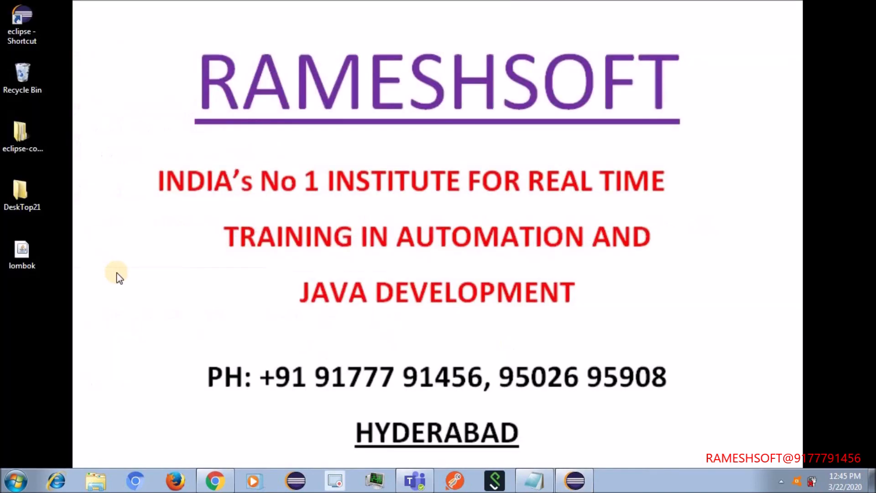
mouse_move(802, 341)
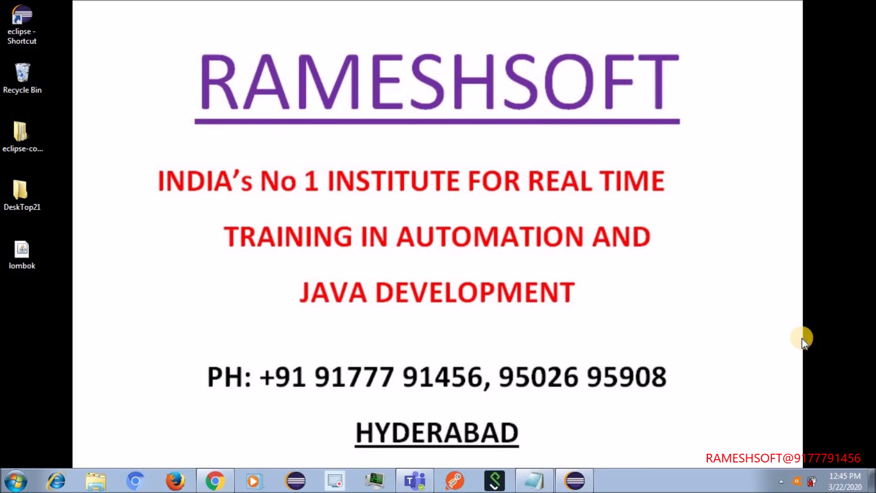